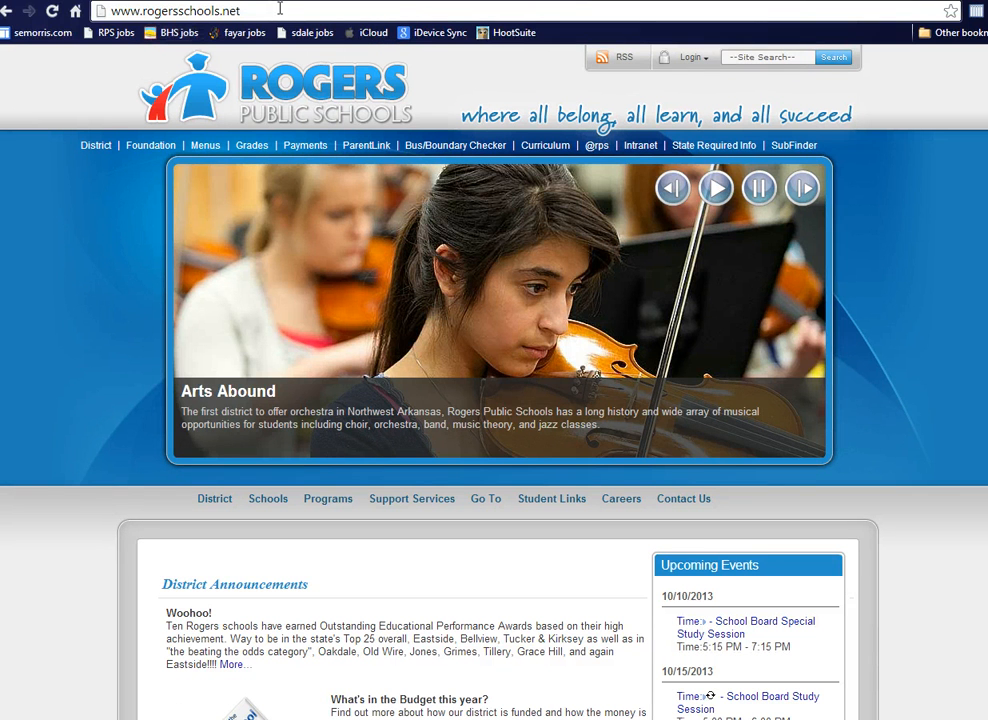
Open the Go To menu's NWEA MAP submenu to show the MAP Admin. & Reporting Ctr link.
left_click(485, 498)
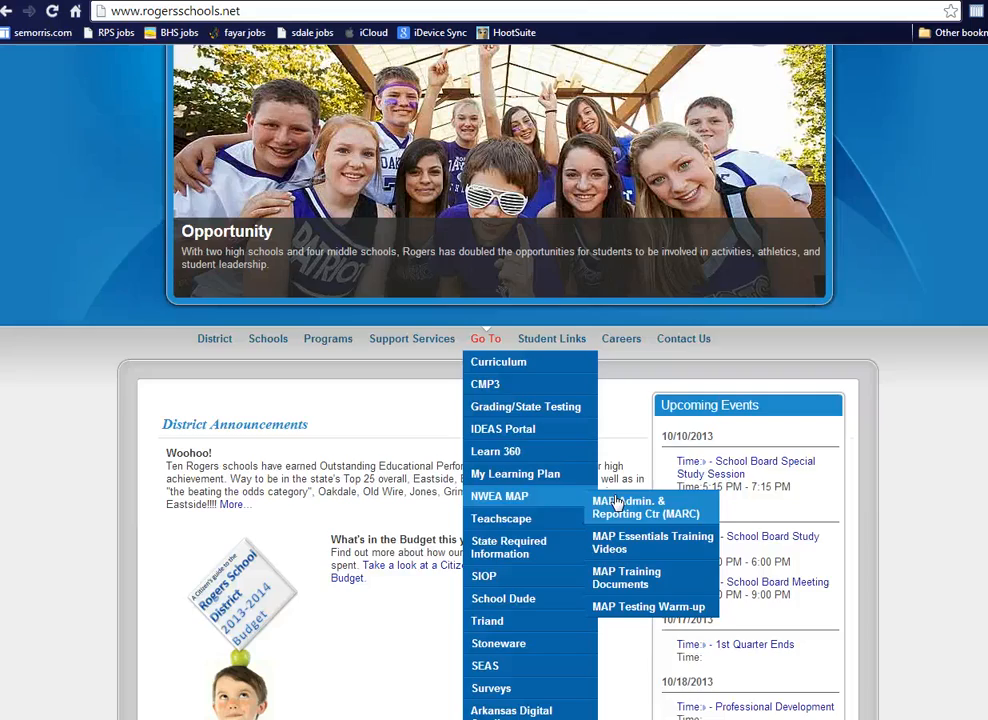
left_click(631, 507)
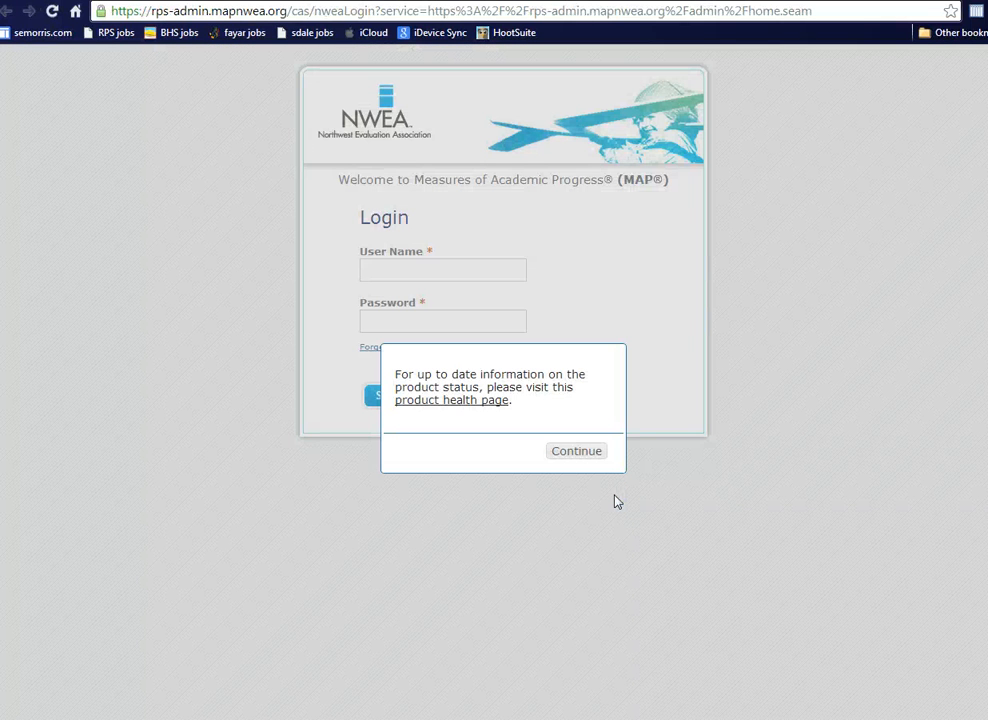
mouse_move(503, 306)
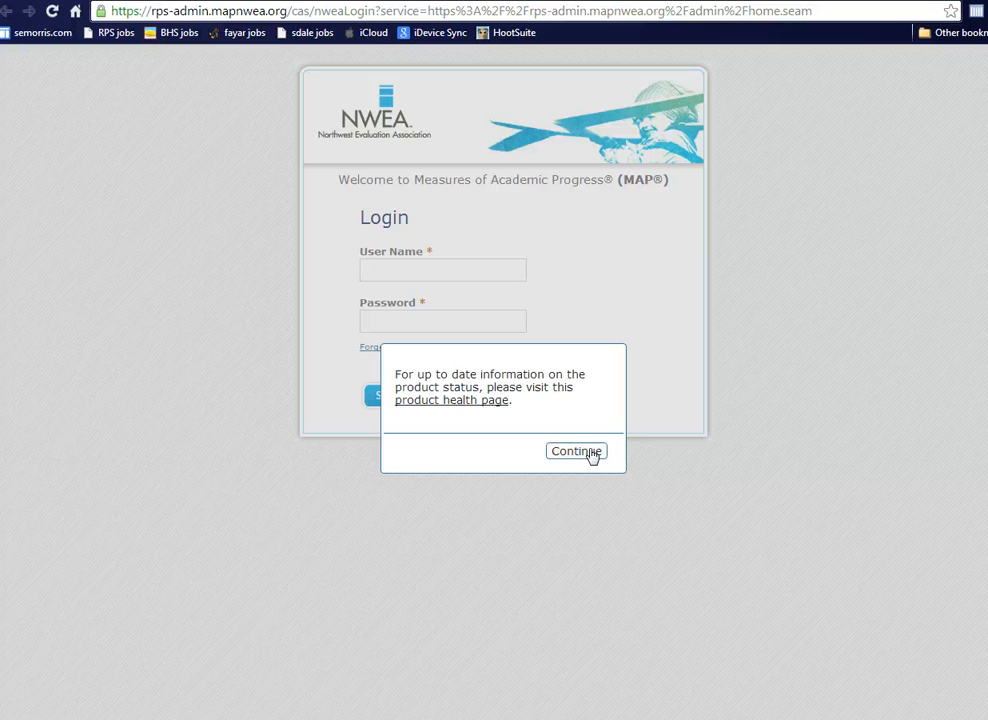
left_click(575, 451)
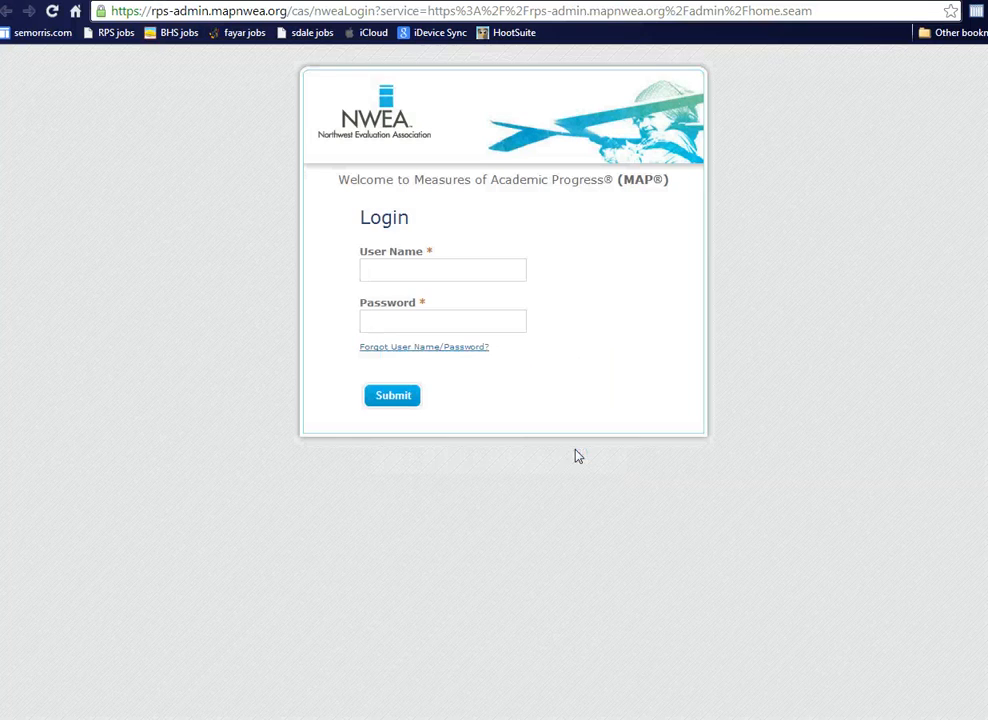
left_click(442, 270)
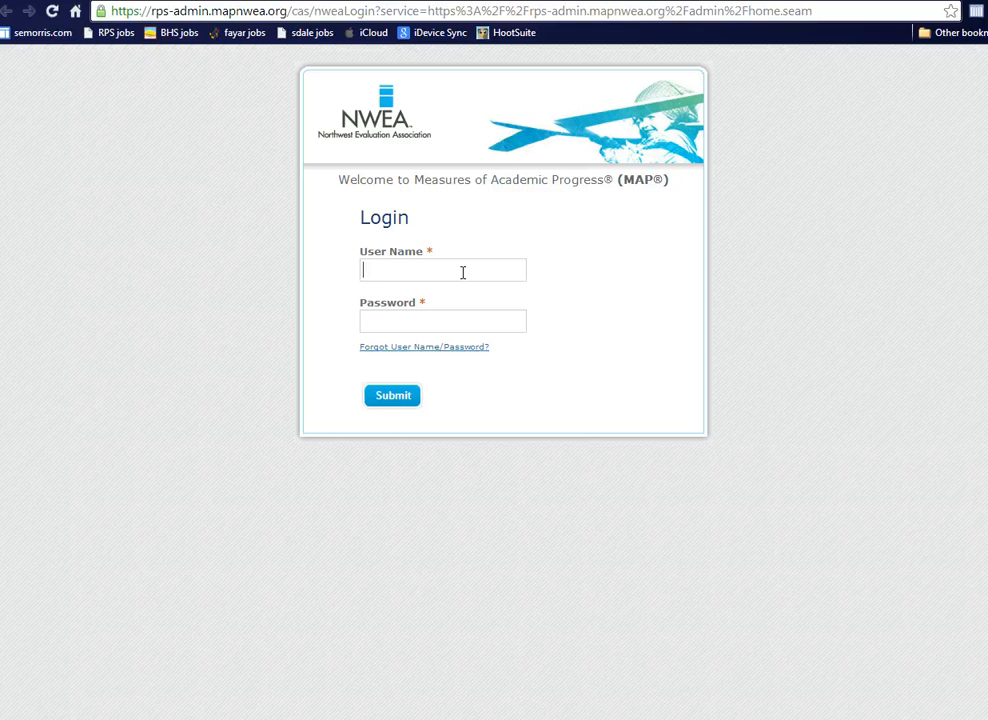
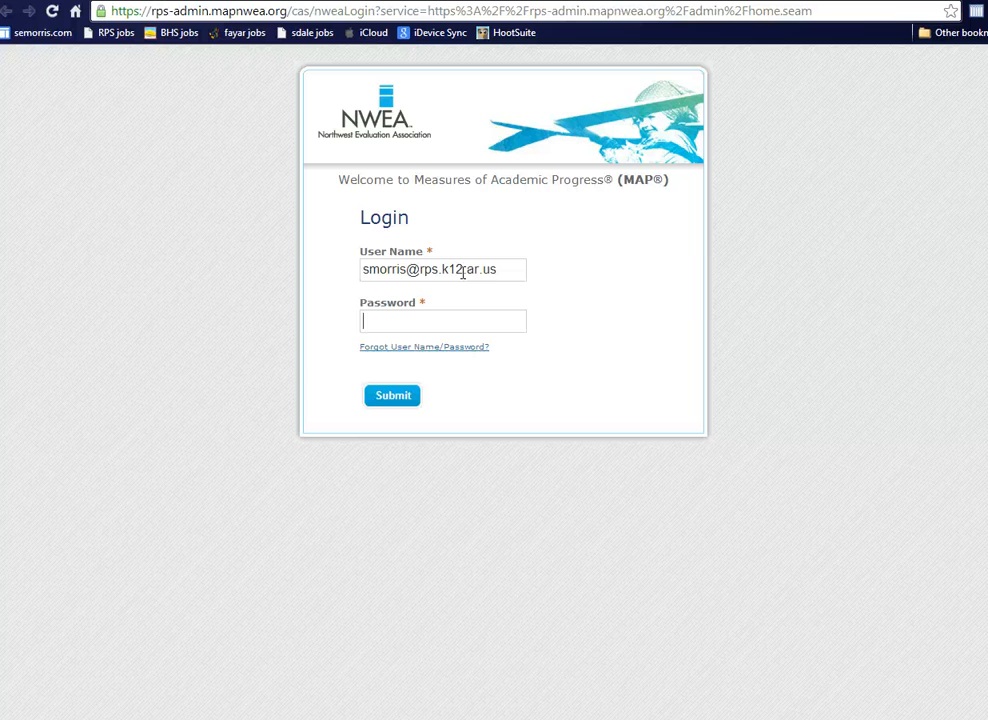
type("•••••")
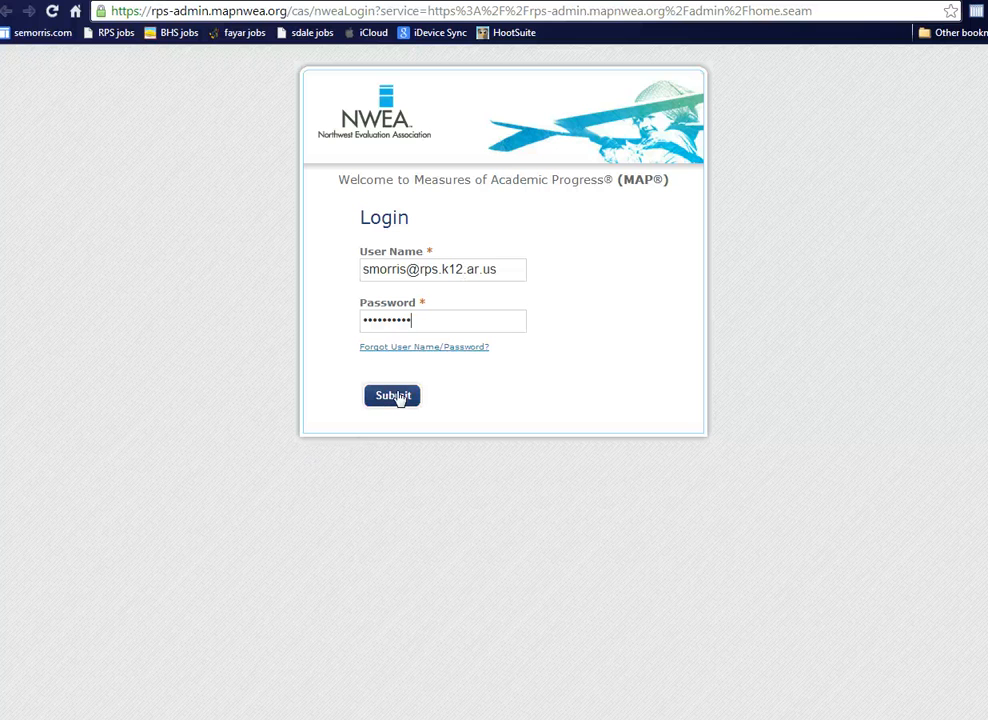
Submit the login and go to MANAGE TEST SESSIONS in the sidebar.
left_click(391, 395)
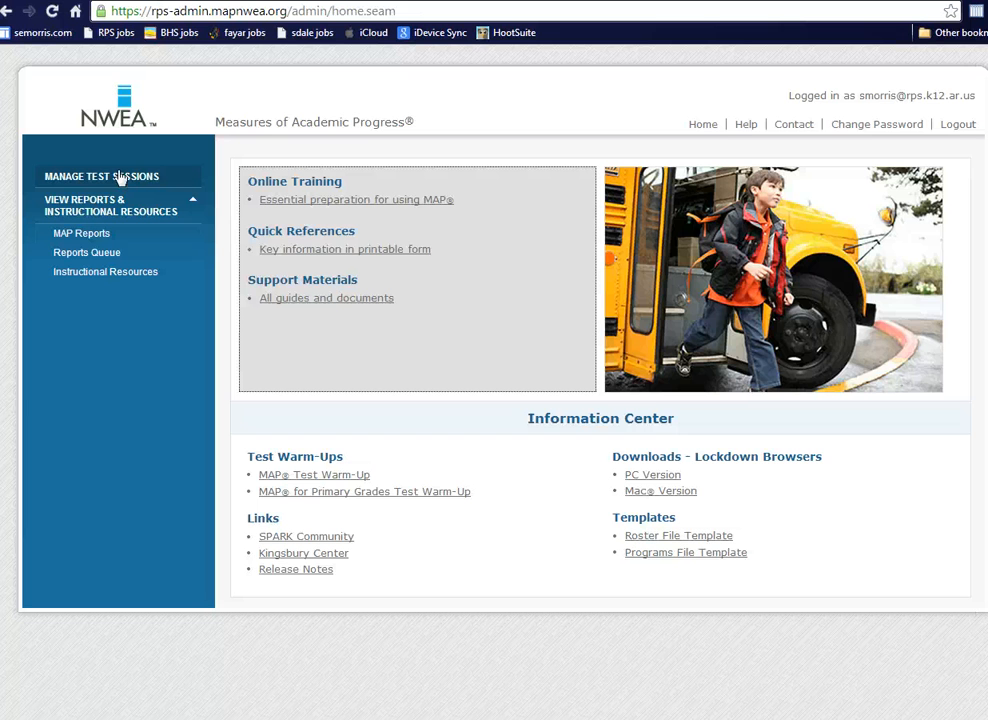
mouse_move(107, 181)
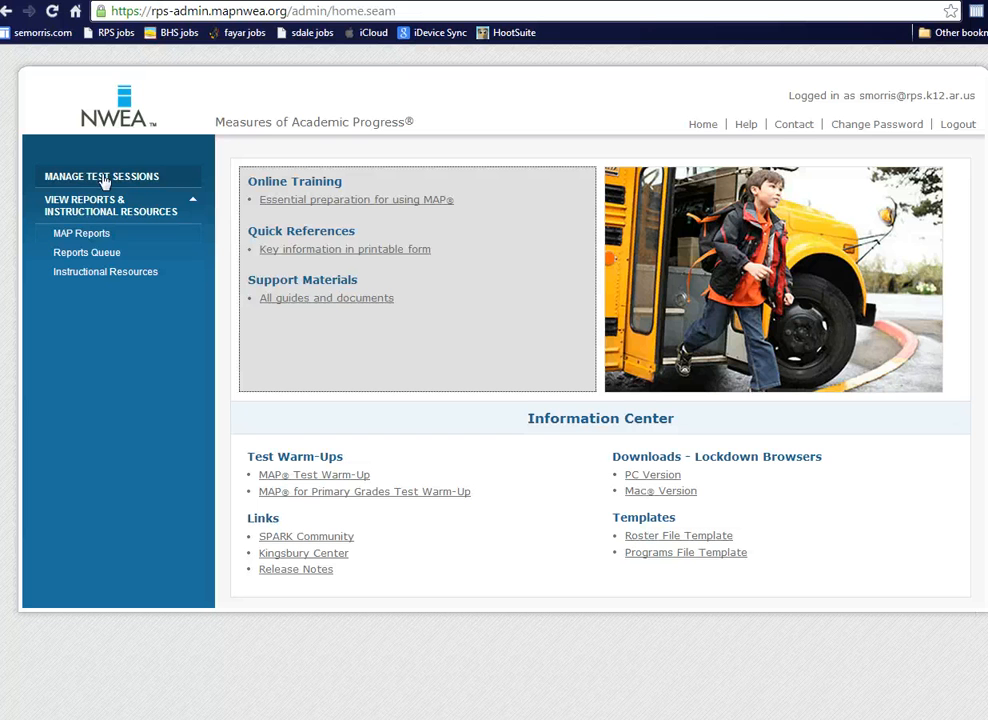
left_click(101, 176)
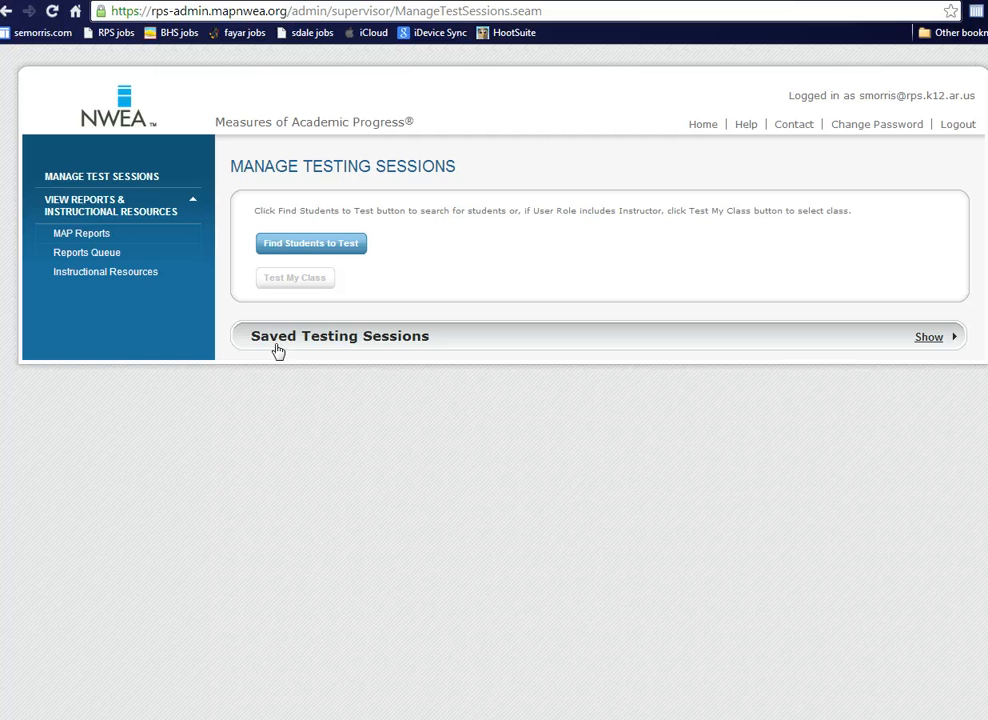
mouse_move(938, 342)
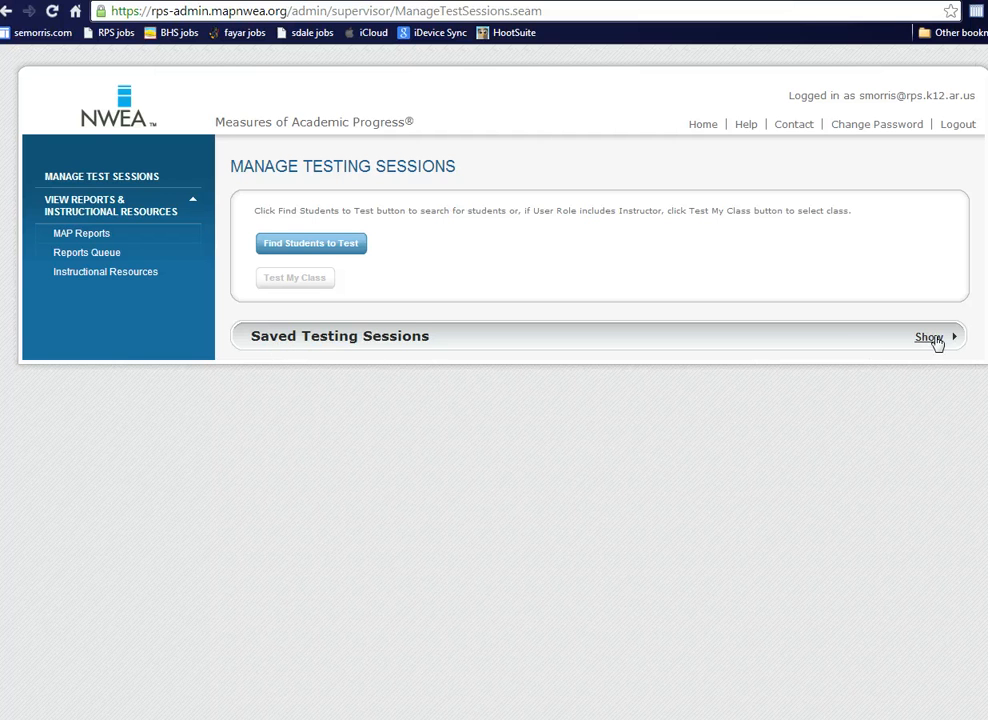
Show Saved Testing Sessions and filter the Testing Session Name box by bkmadrake.
left_click(929, 337)
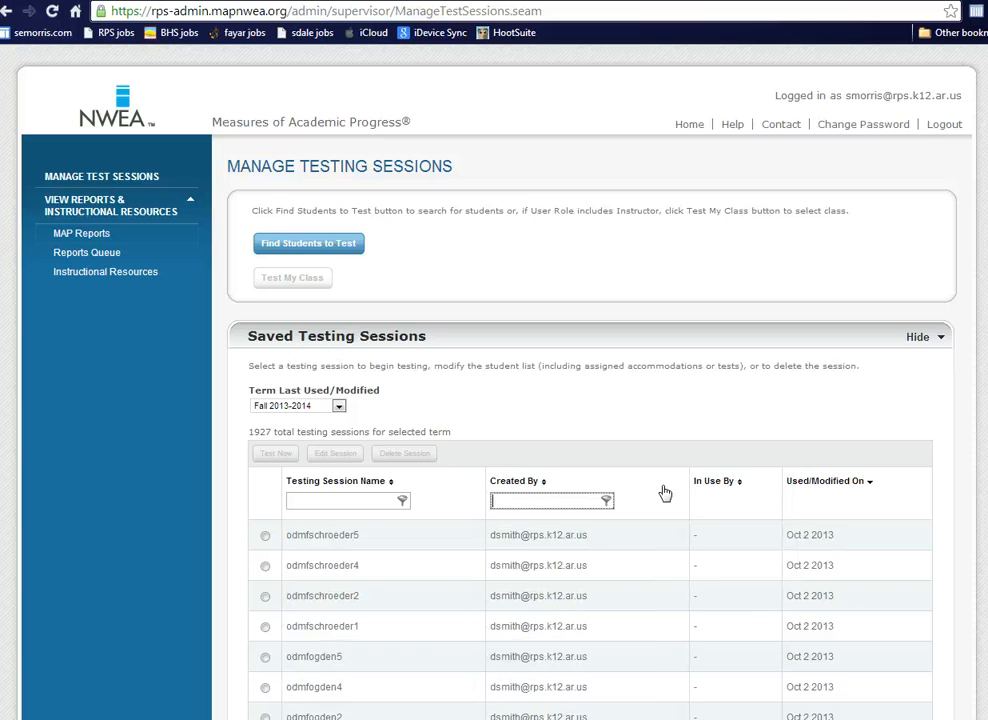
left_click(347, 501)
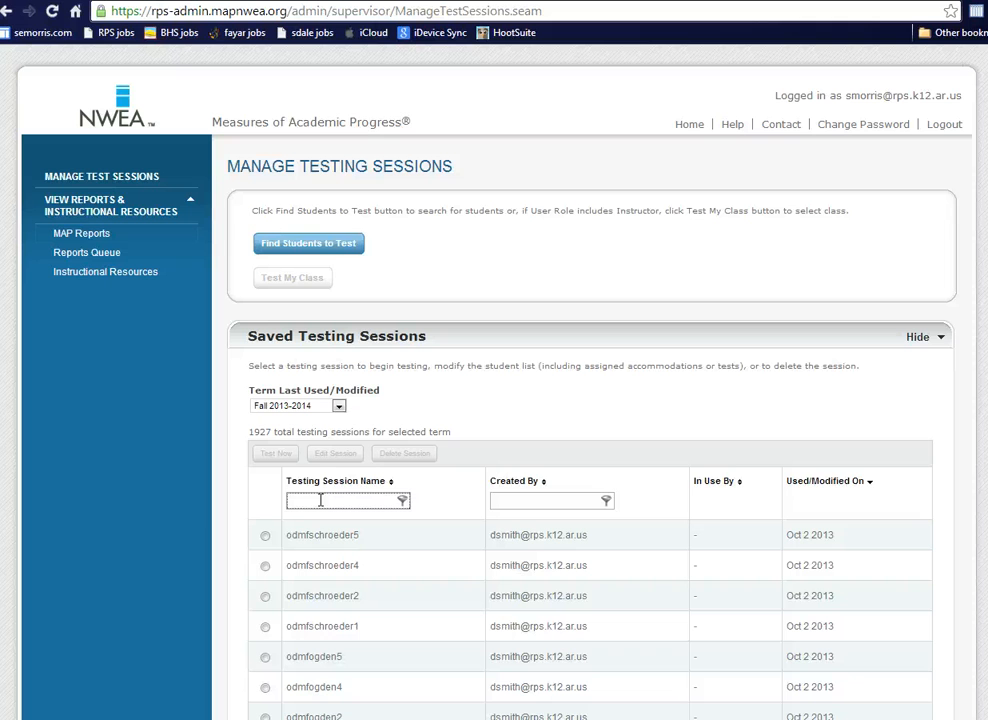
type("b")
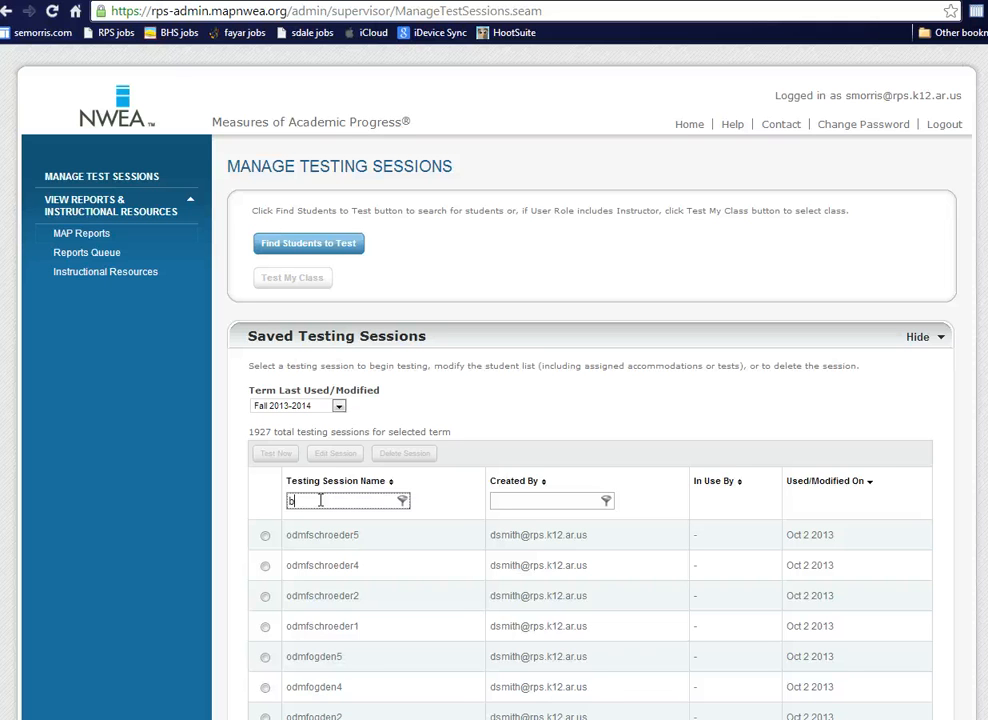
type("bkma")
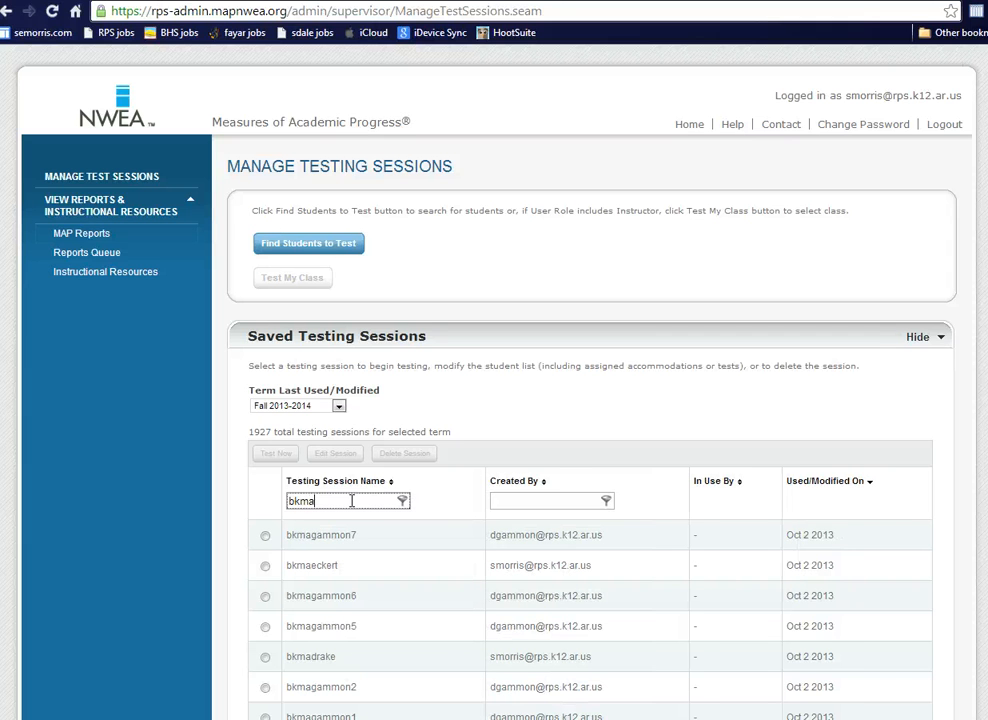
key("BackSpace")
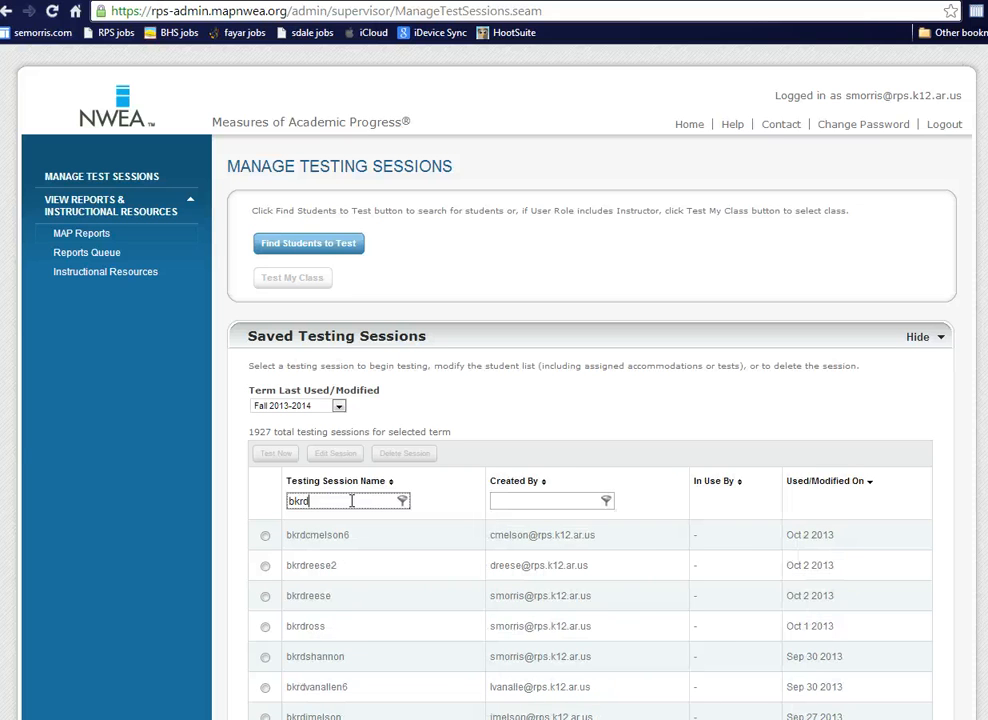
key("BackSpace")
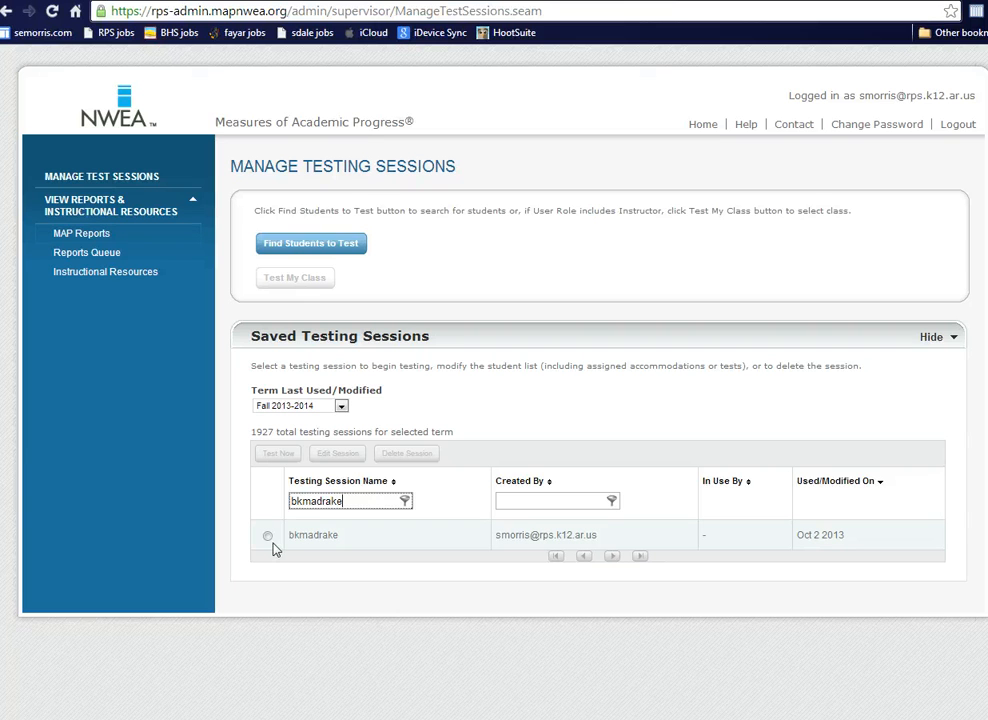
Select the radio button for the bkmadrake session row.
left_click(267, 535)
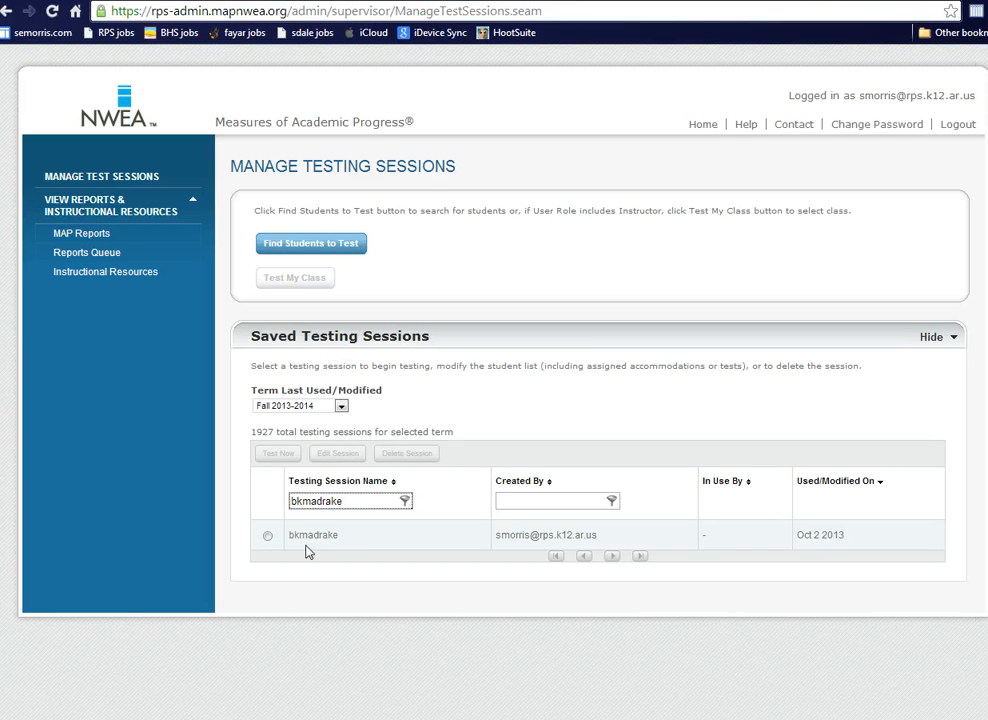
left_click(267, 535)
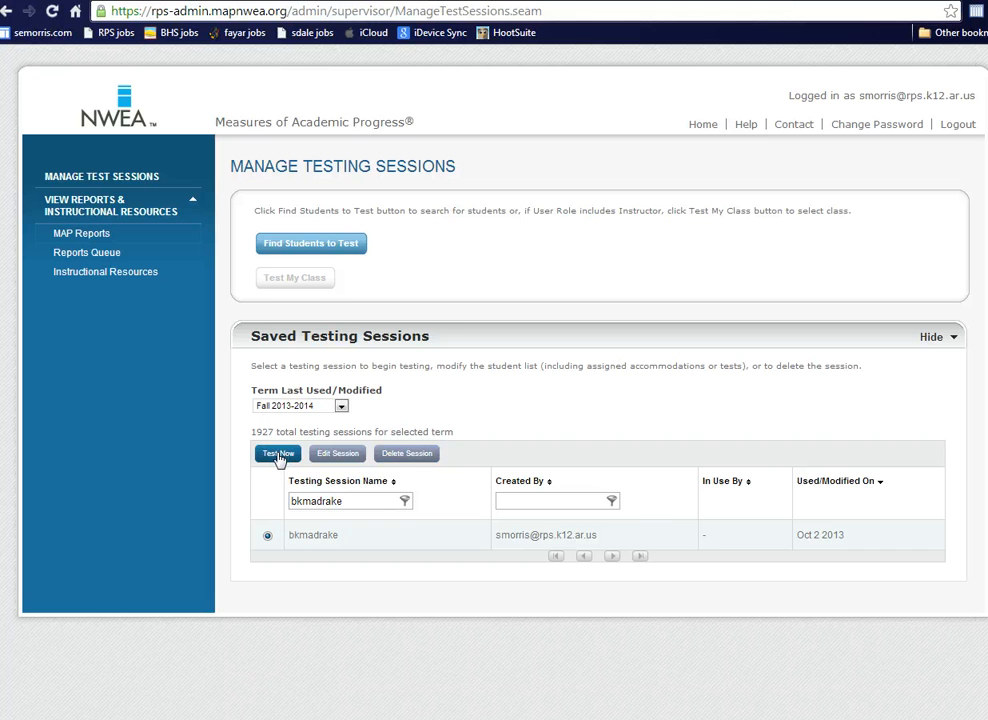
left_click(277, 453)
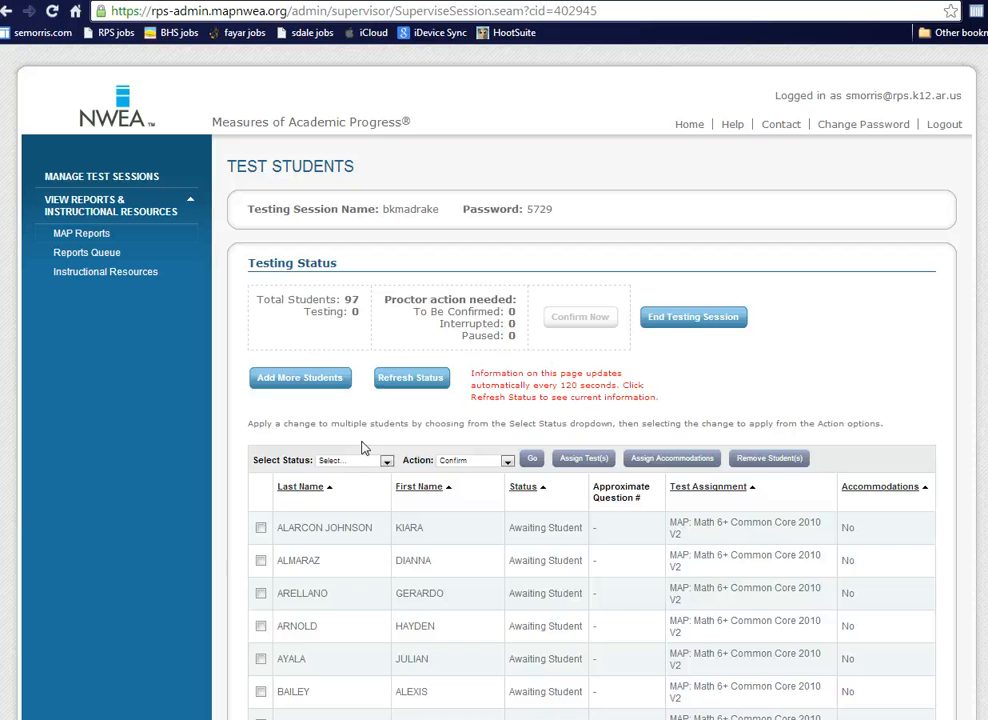
mouse_move(800, 356)
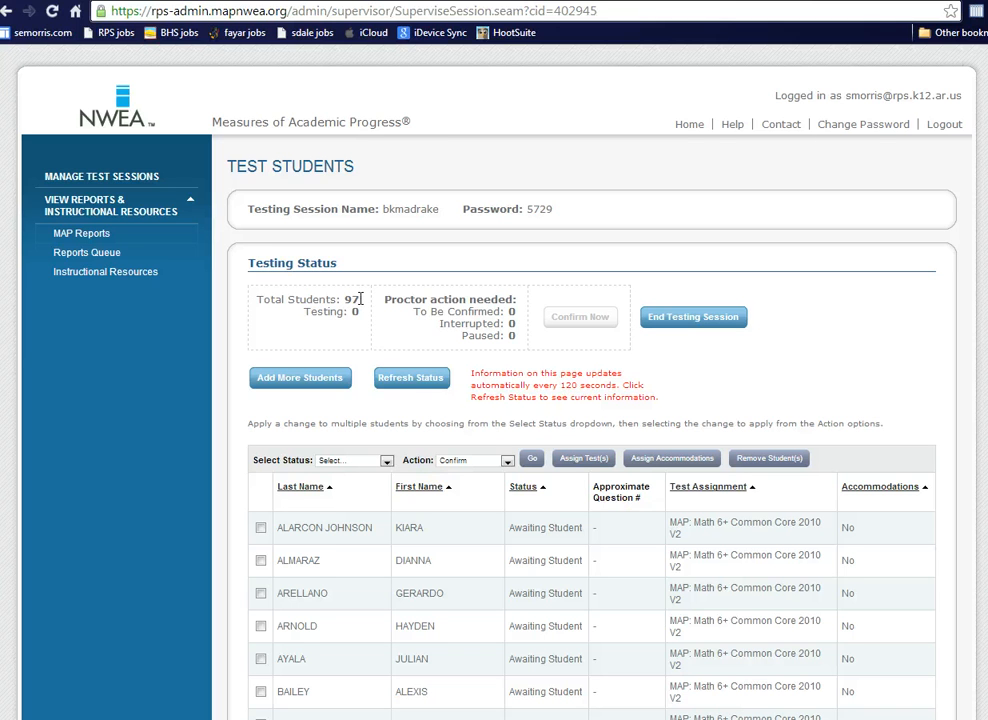
mouse_move(191, 431)
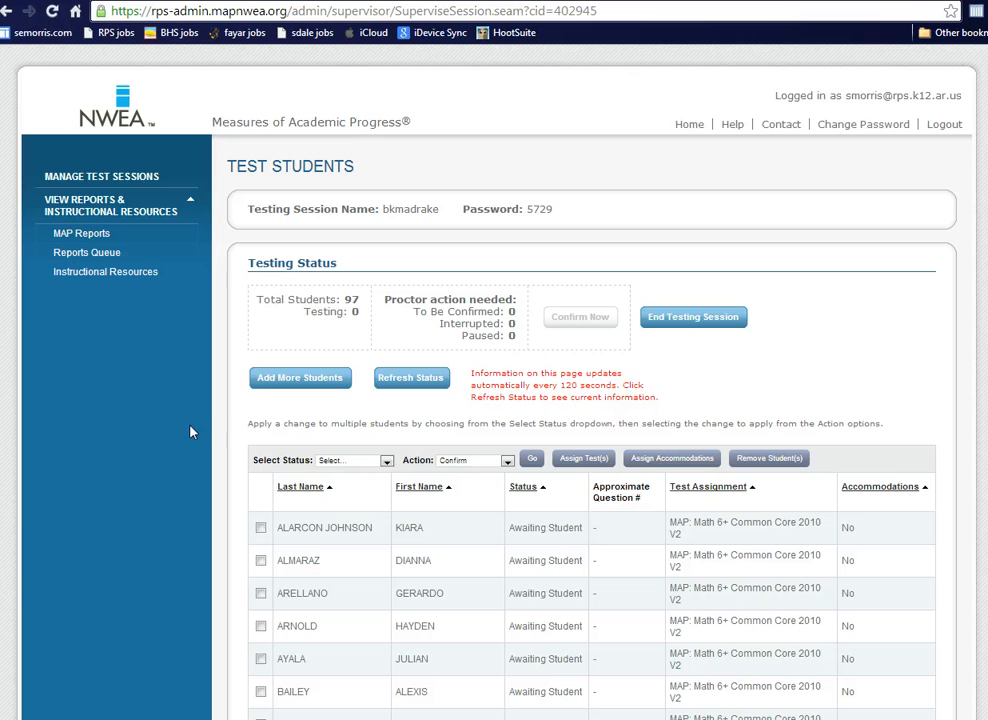
mouse_move(225, 413)
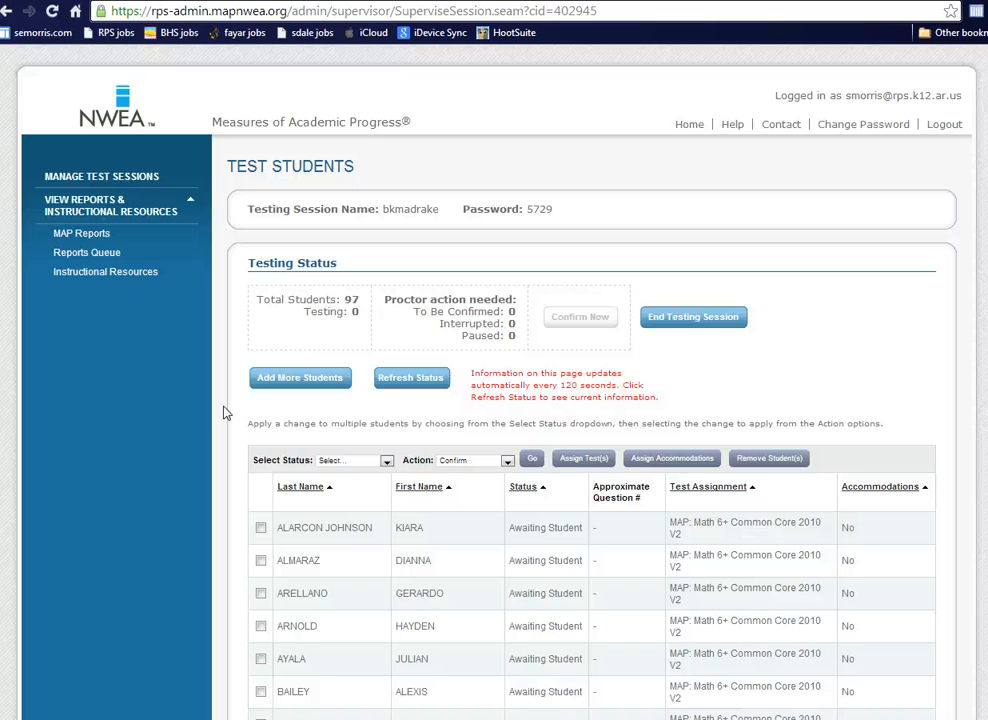
mouse_move(305, 103)
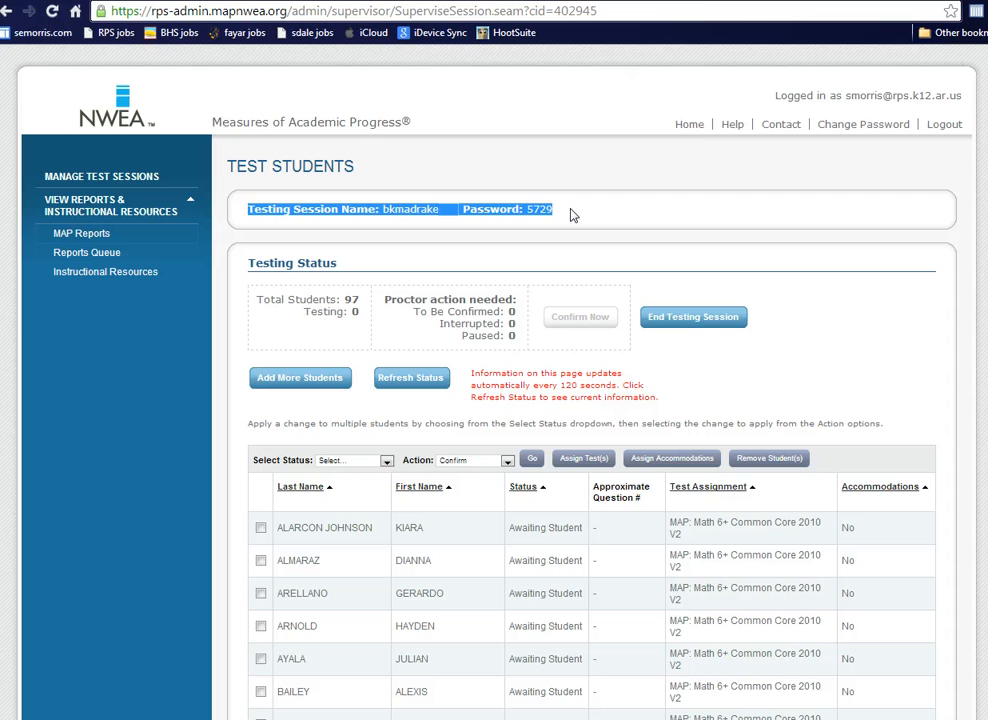
mouse_move(560, 206)
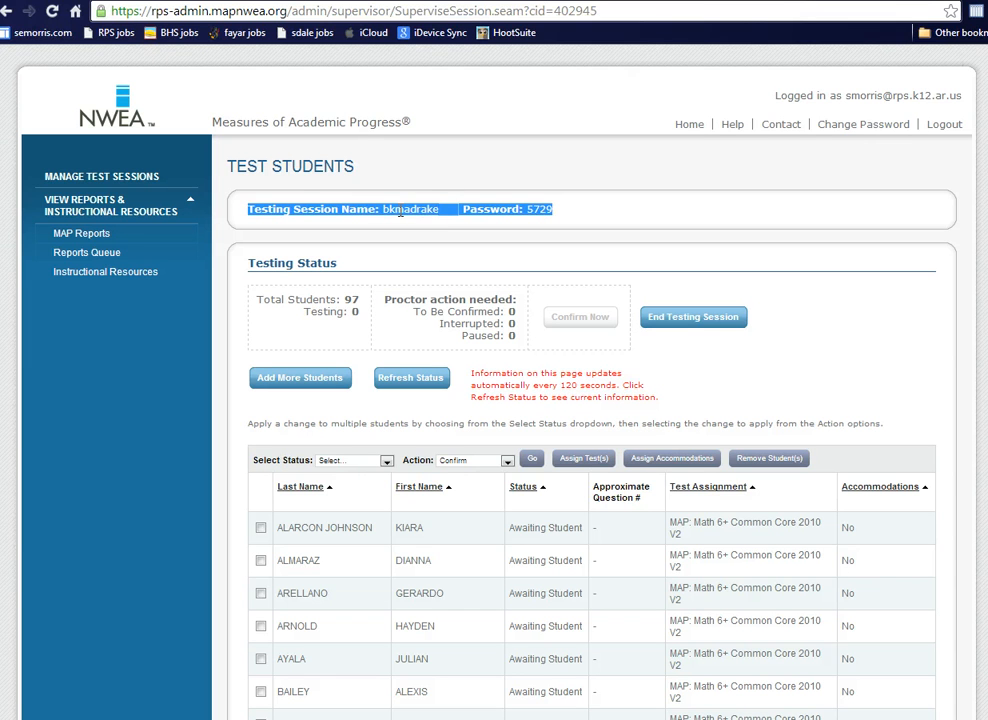
mouse_move(577, 228)
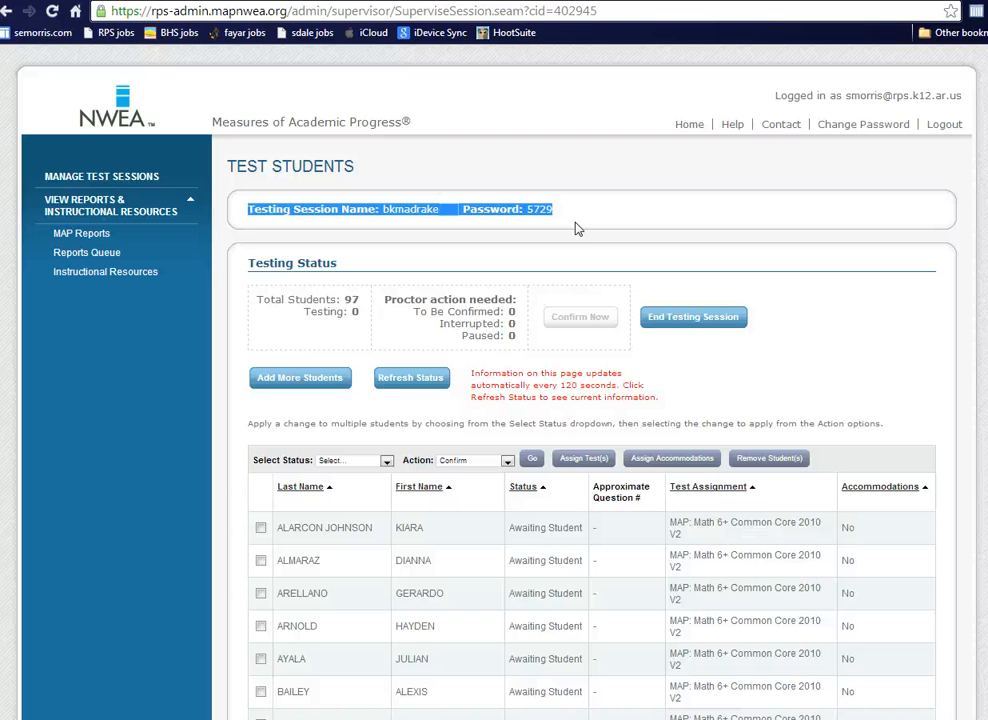
mouse_move(538, 288)
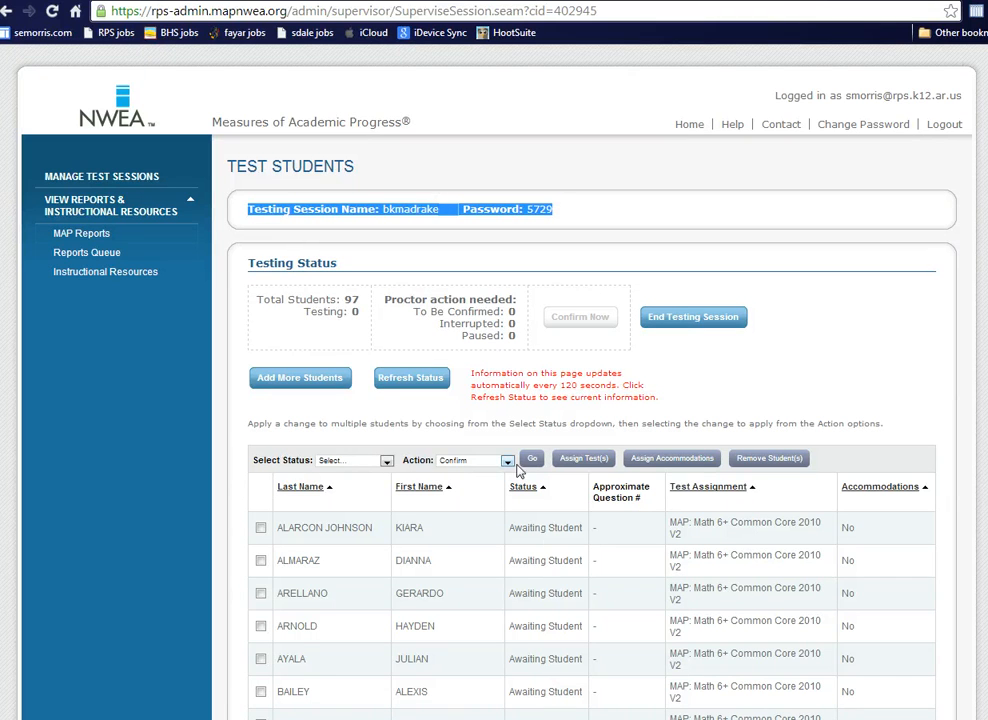
mouse_move(539, 630)
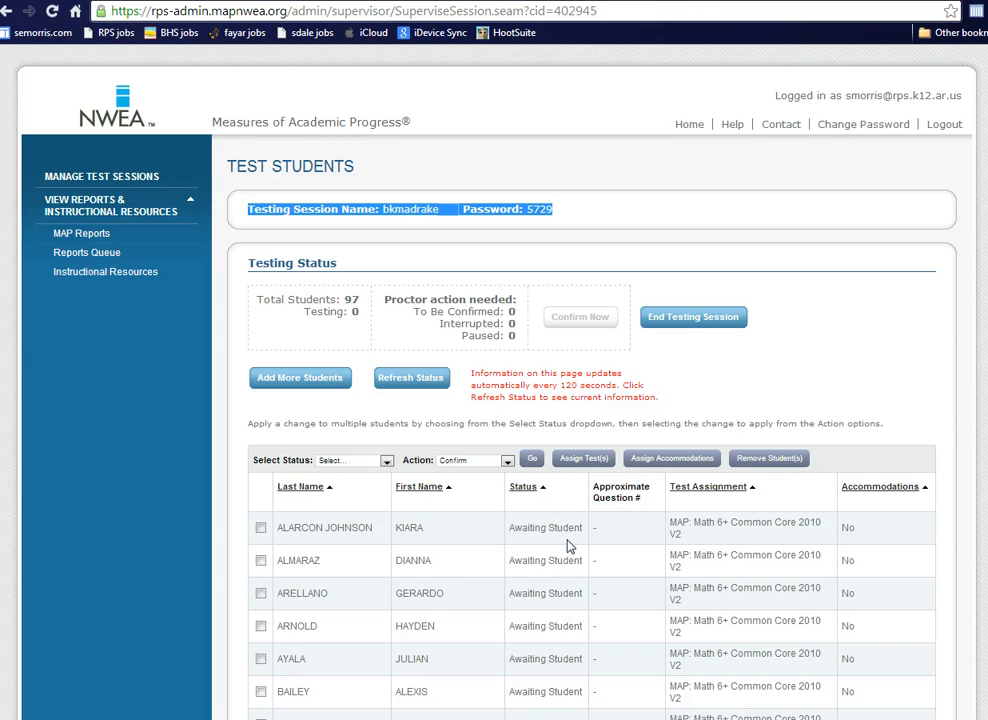
mouse_move(549, 546)
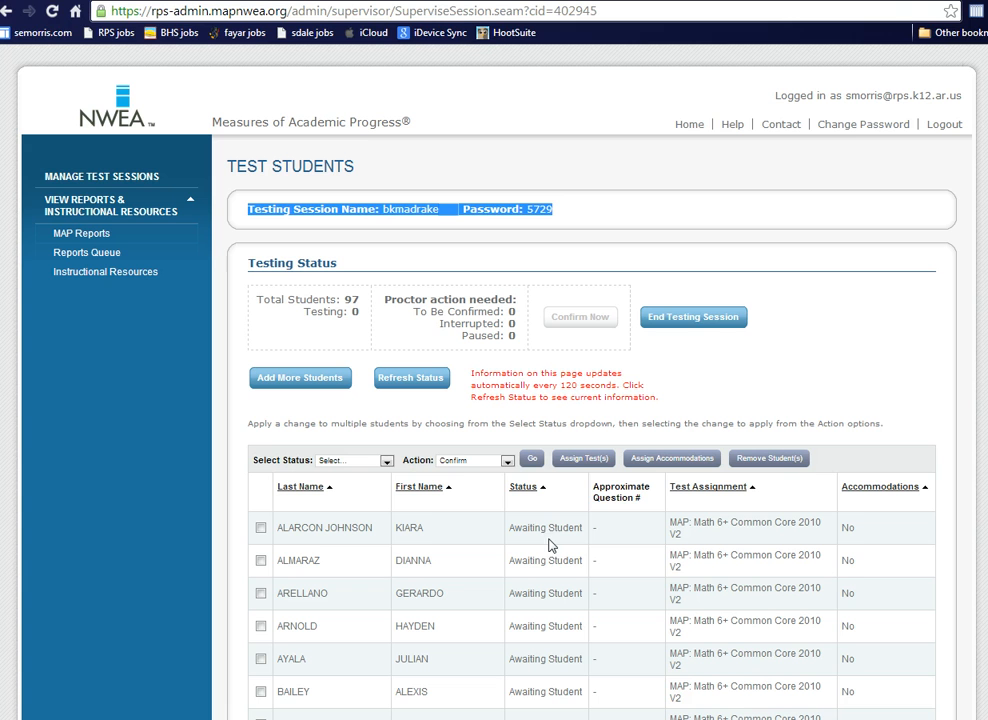